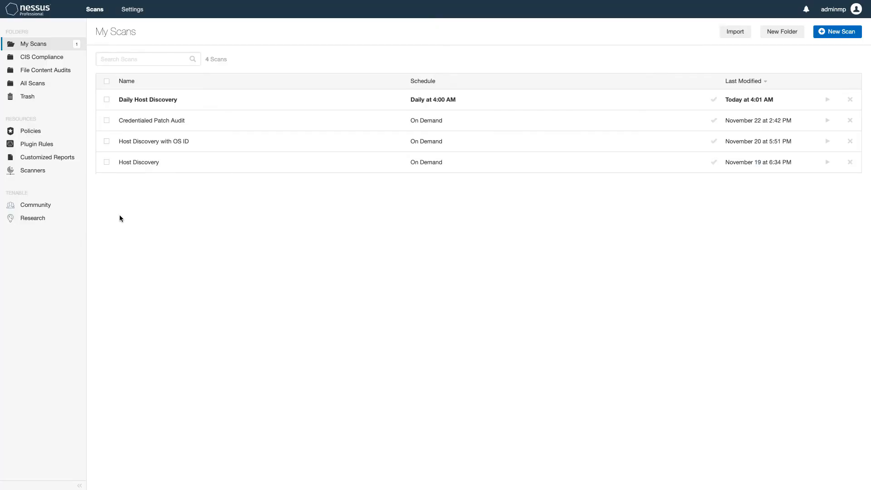
# Step: Open the Credentialed Patch Audit scan from My Scans to view its host results
pyautogui.click(151, 121)
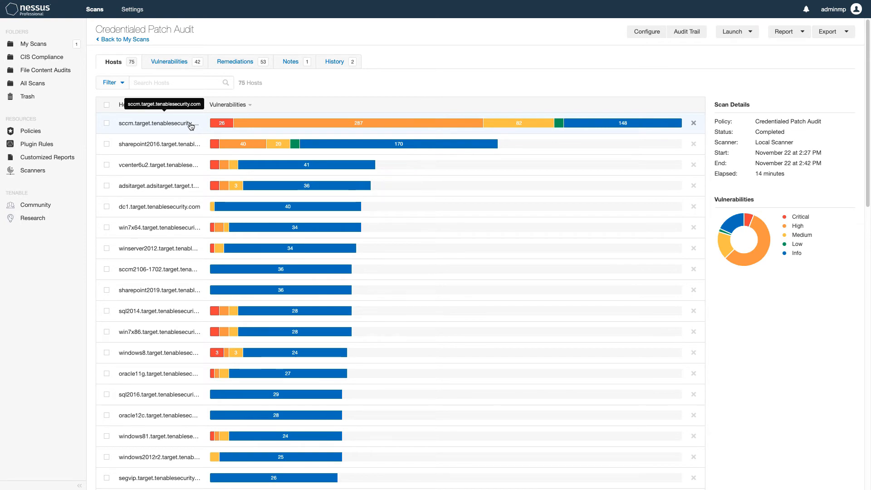
pyautogui.moveTo(333, 65)
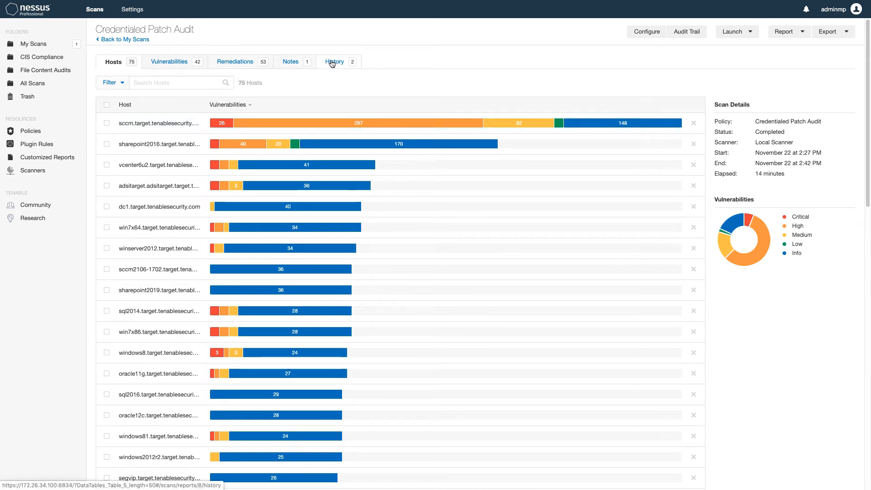
# Step: Show the scan's History and select the November 22 and November 21 runs
pyautogui.click(335, 62)
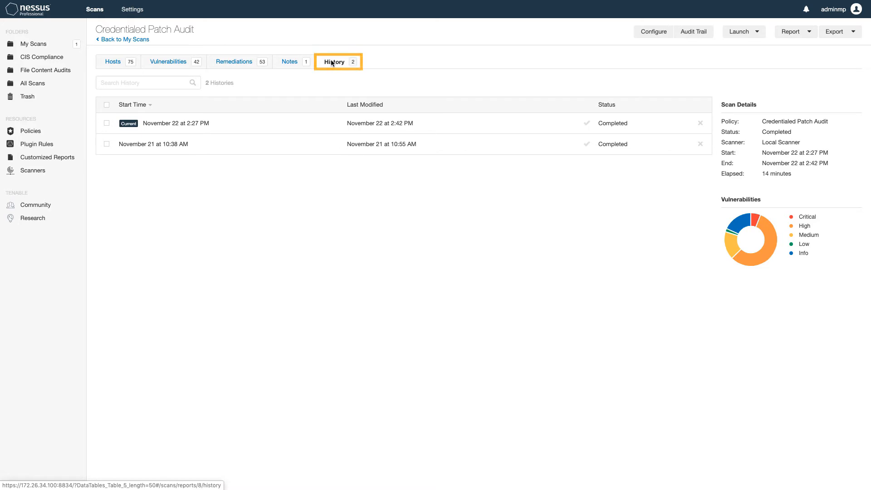
pyautogui.click(106, 123)
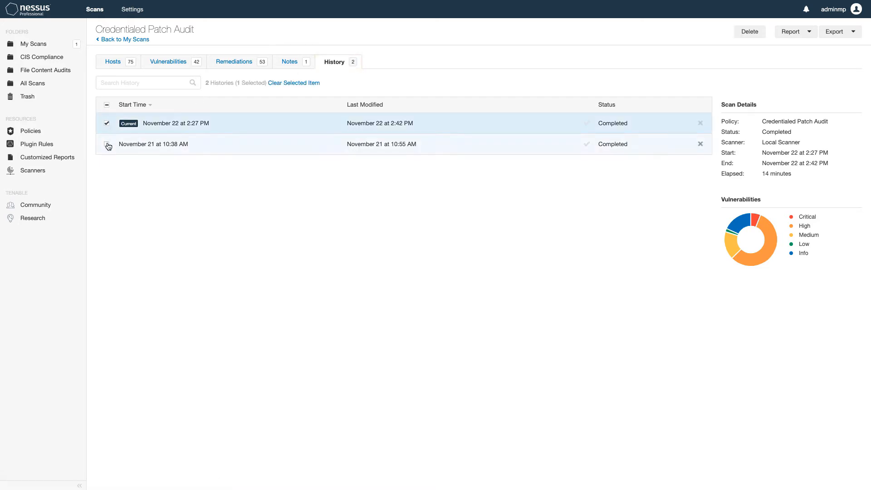
pyautogui.click(107, 145)
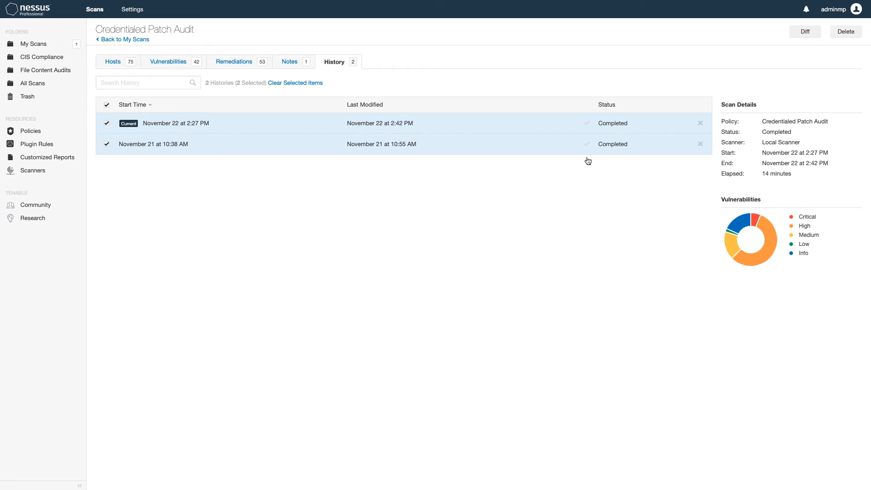
# Step: Diff the two runs with November 21, 10:38 AM as primary, and show the Report export formats
pyautogui.click(804, 32)
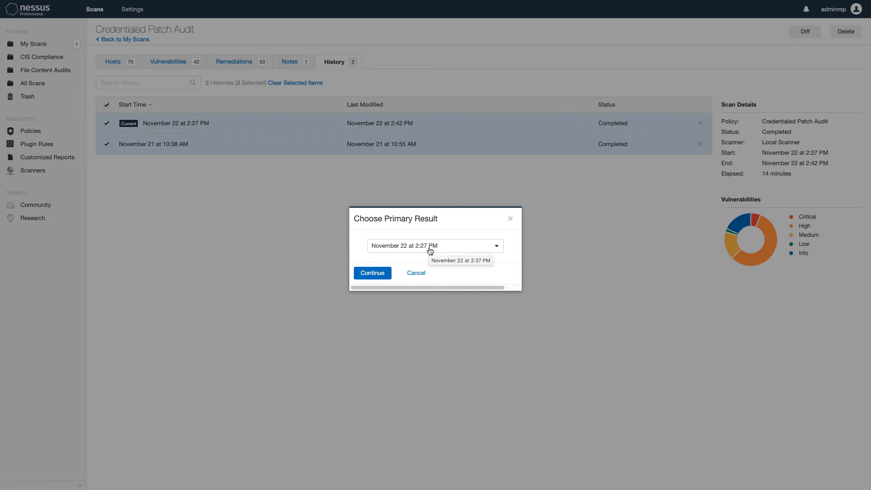
pyautogui.click(434, 246)
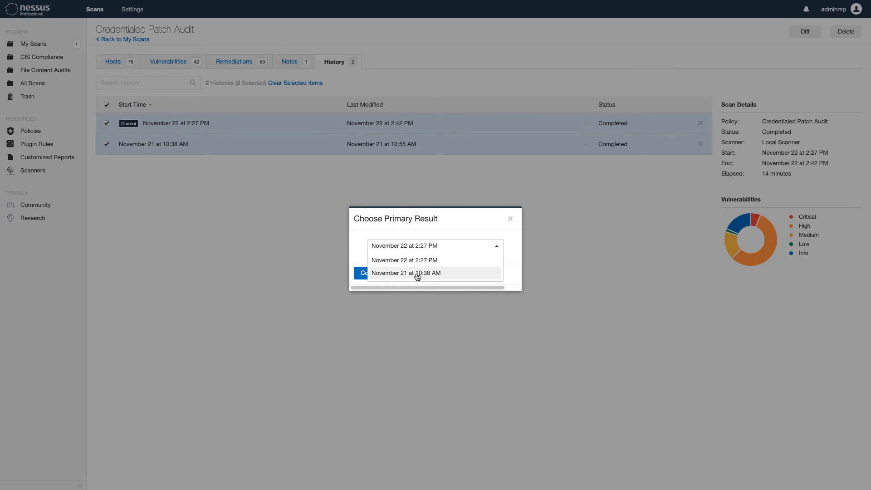
pyautogui.click(405, 273)
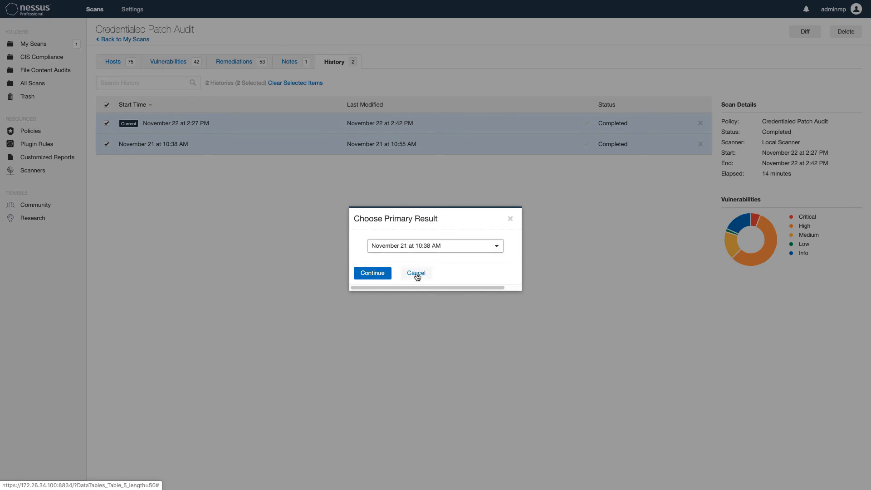
pyautogui.click(372, 273)
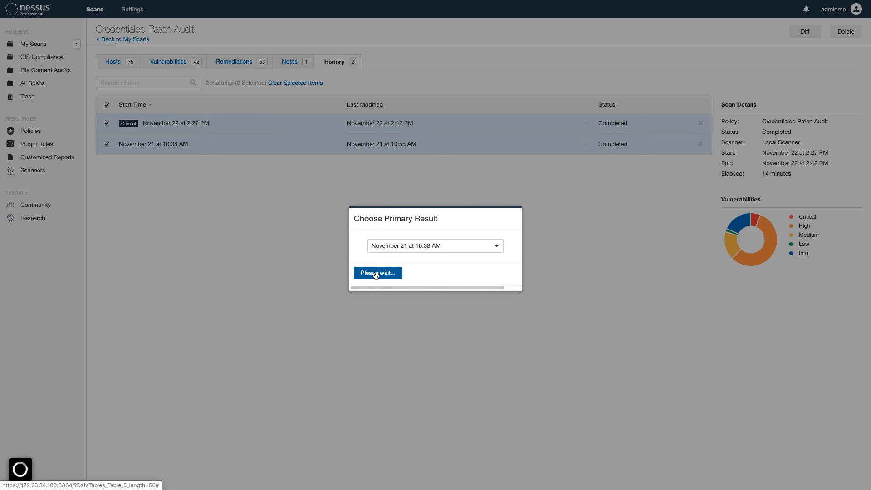
pyautogui.click(377, 273)
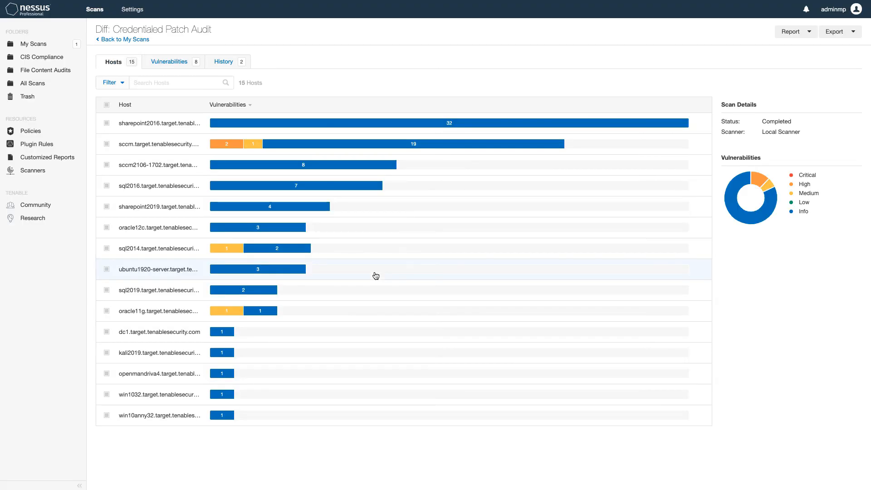
pyautogui.click(796, 31)
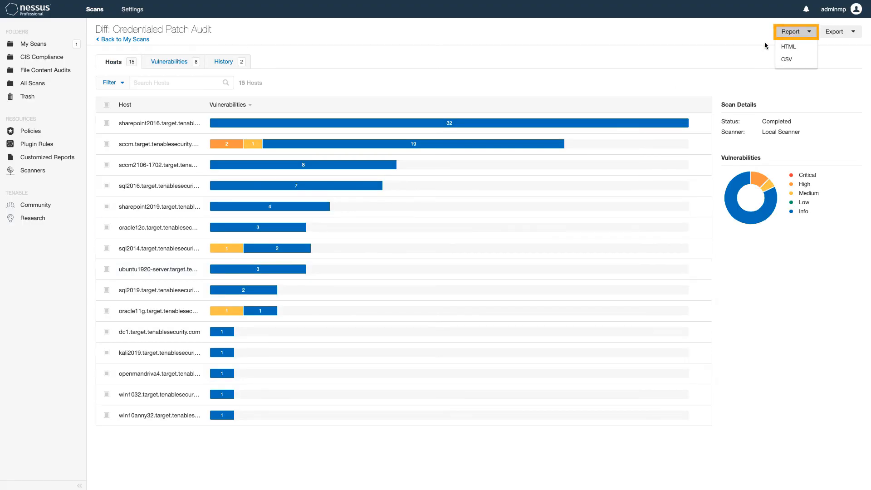